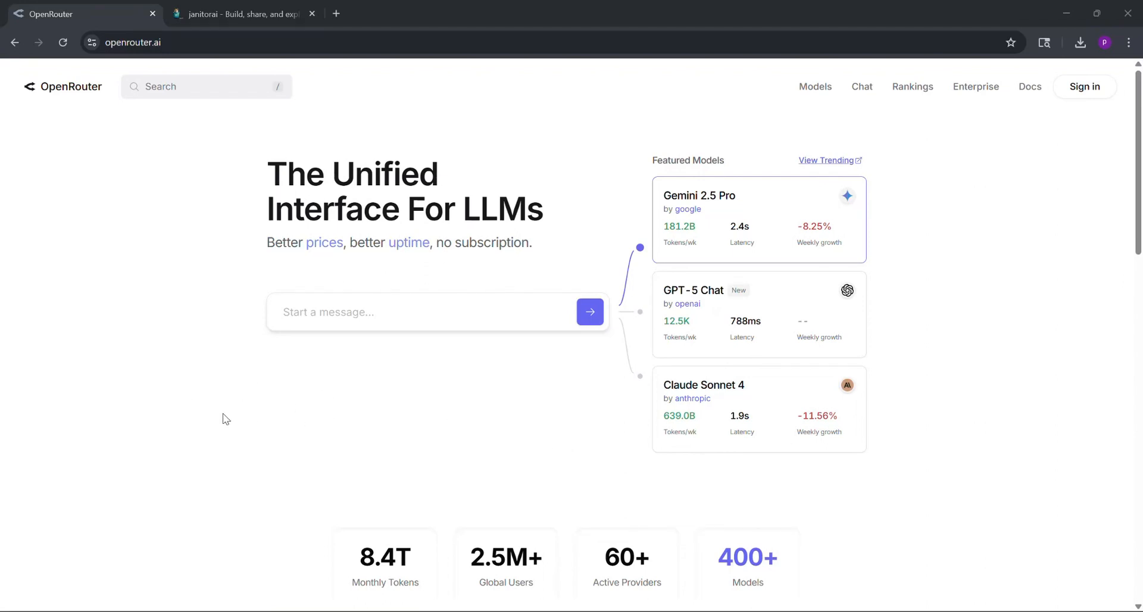
mouse_move(365, 419)
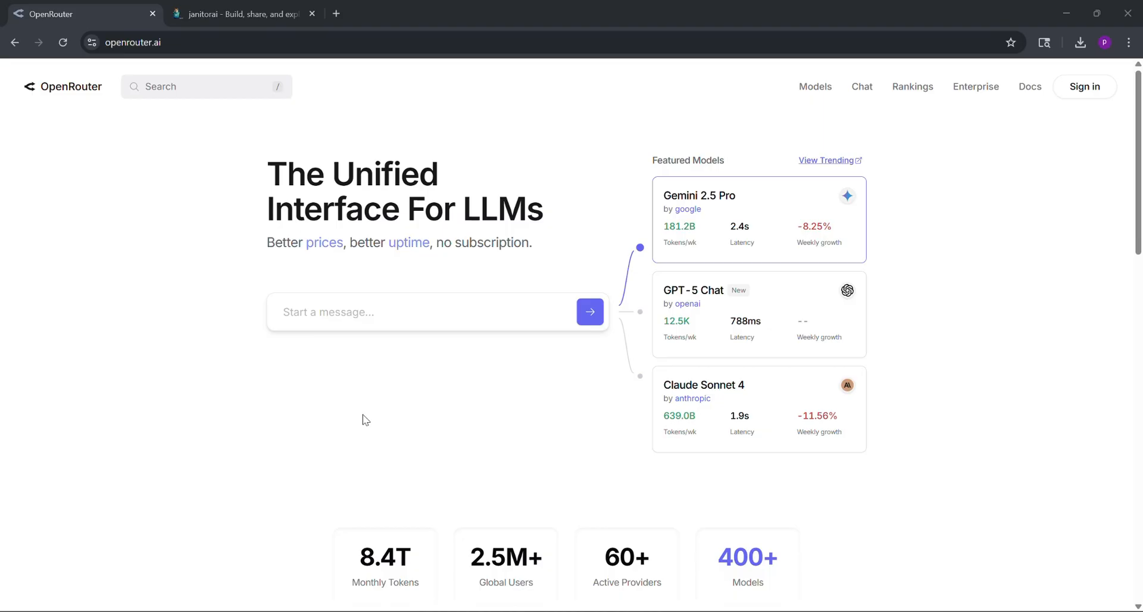
mouse_move(826, 172)
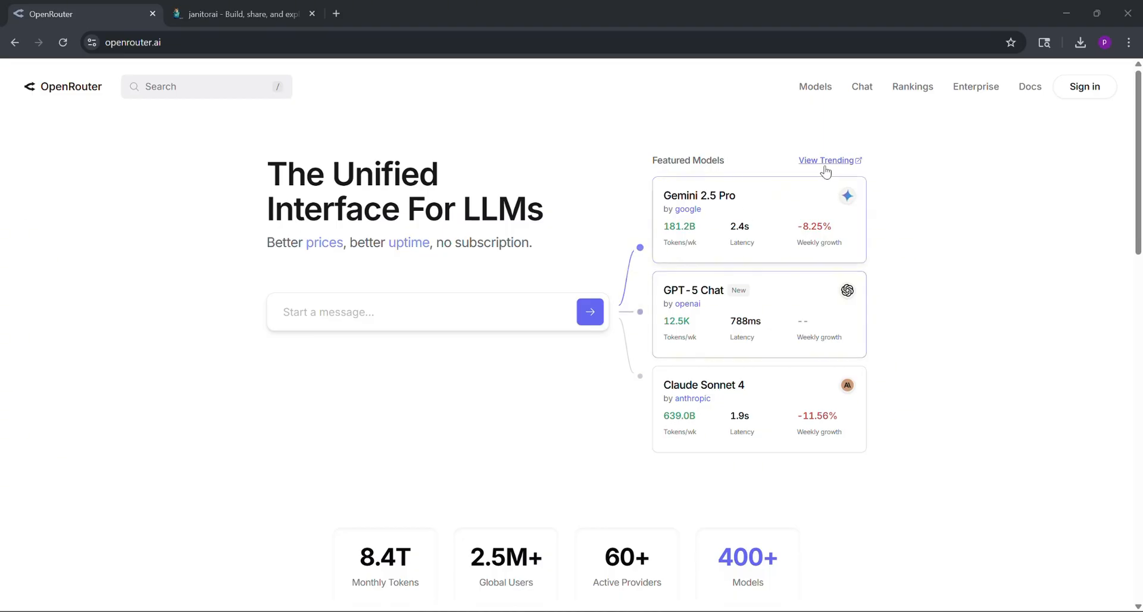
Step: Sign in to the OpenRouter account from the homepage
left_click(1084, 85)
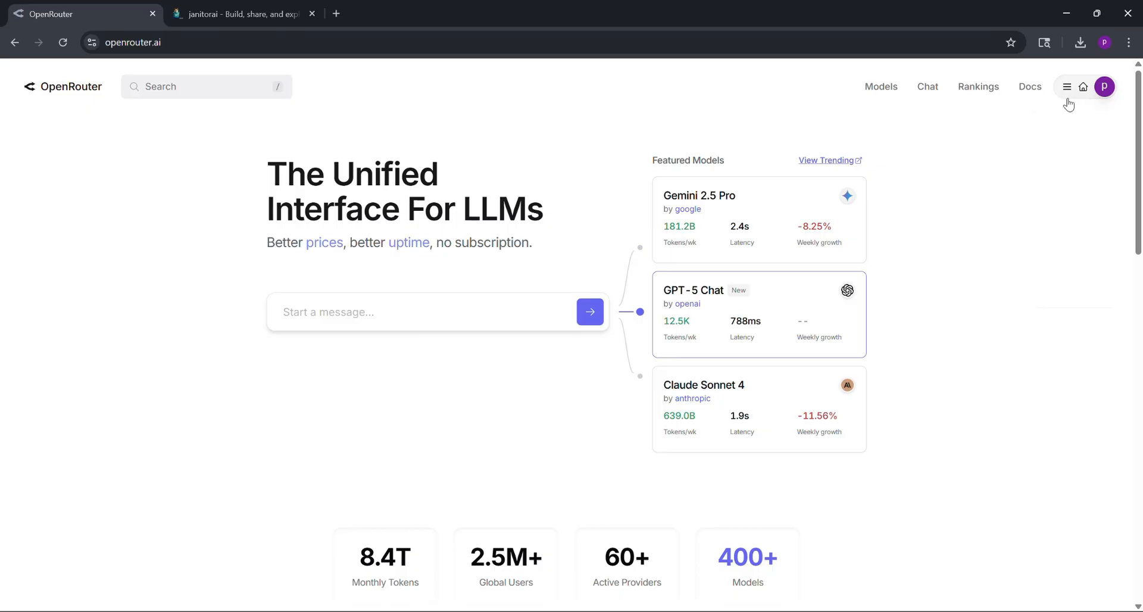
Step: Create an OpenRouter API key from the account menu's Keys page
left_click(1052, 147)
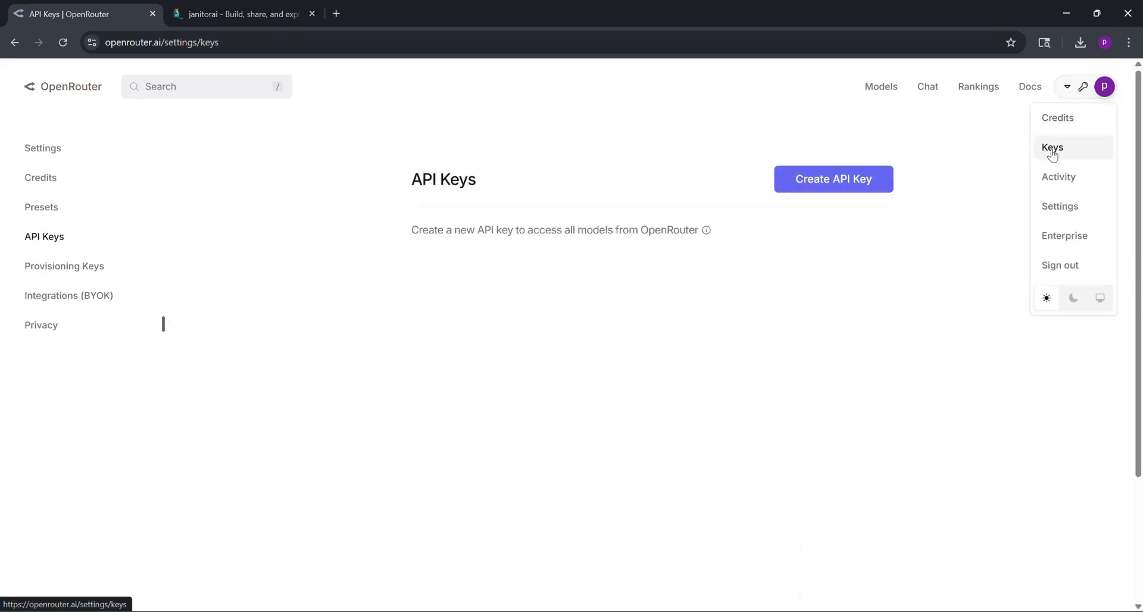
left_click(831, 179)
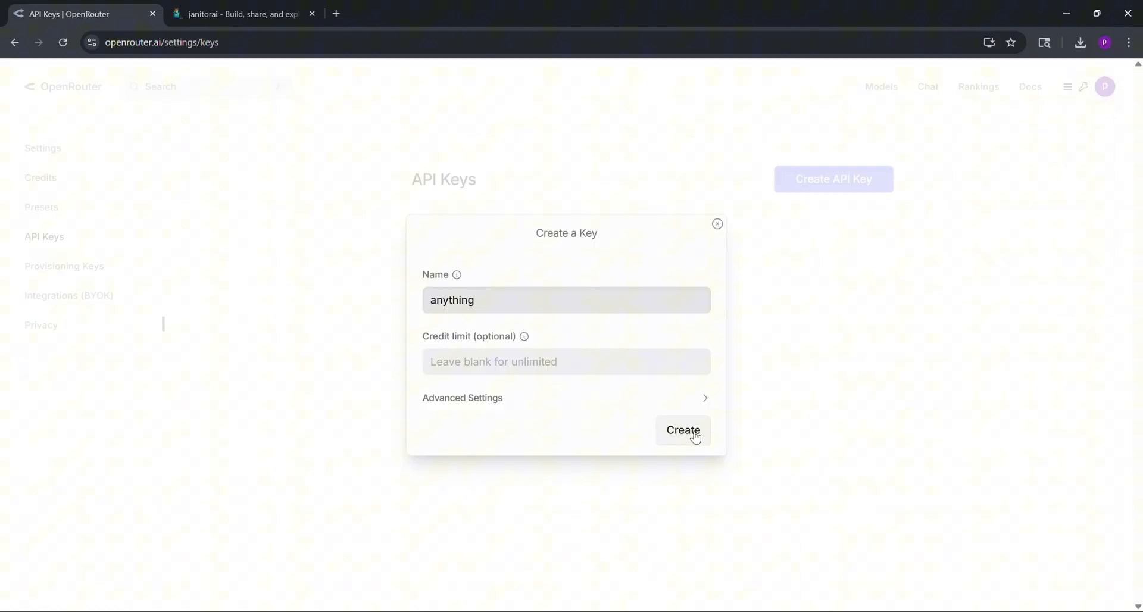
left_click(682, 429)
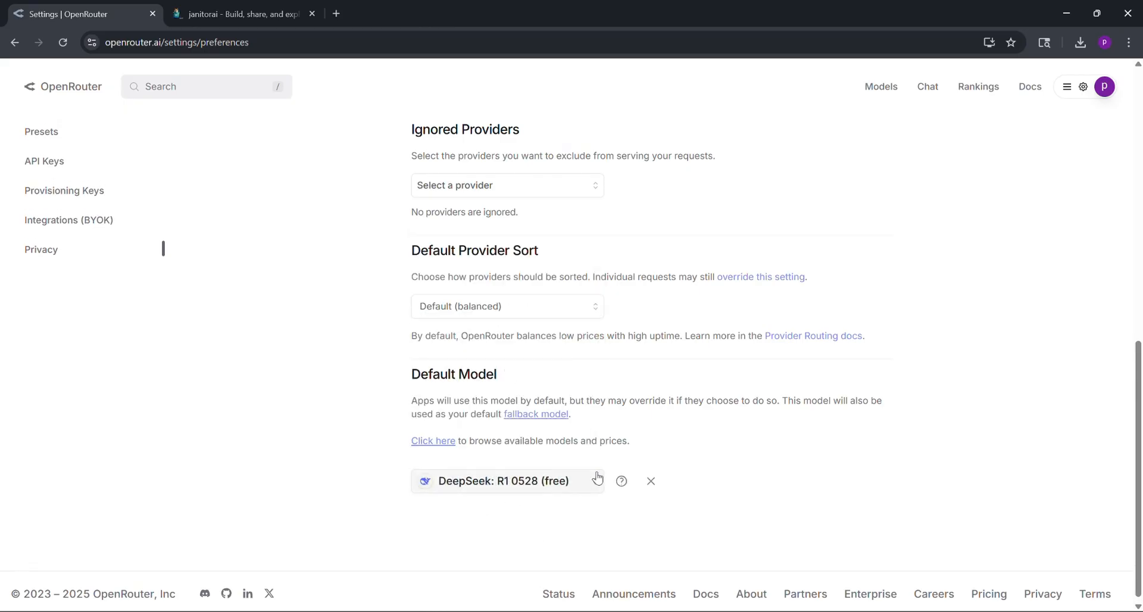
Step: Enable free-model training in Privacy settings with DeepSeek R1 0528 (free) as default model
left_click(41, 250)
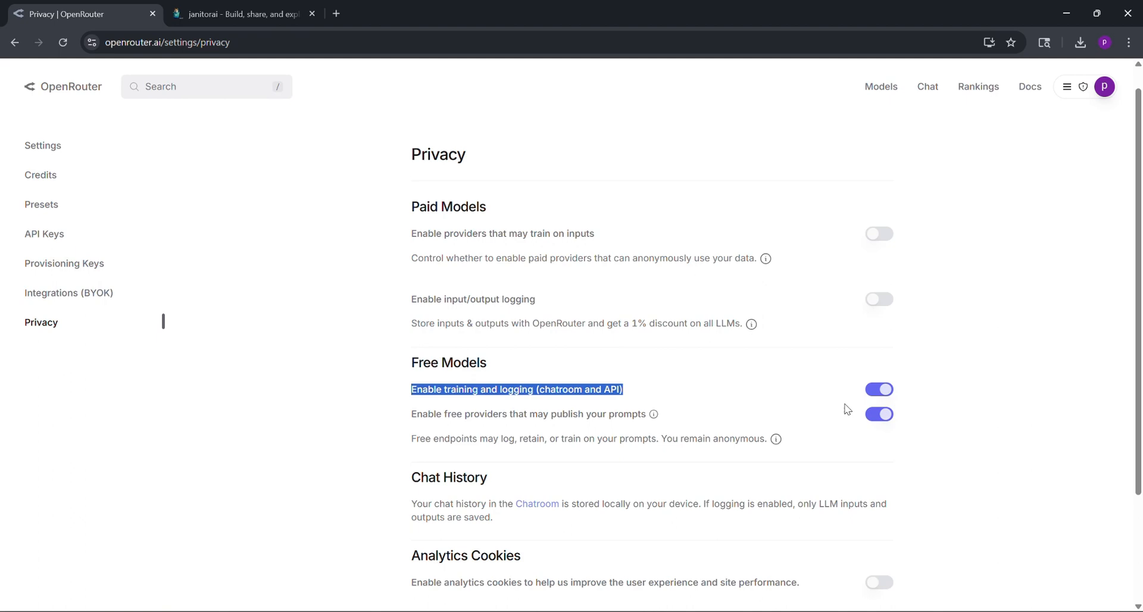
left_click(244, 13)
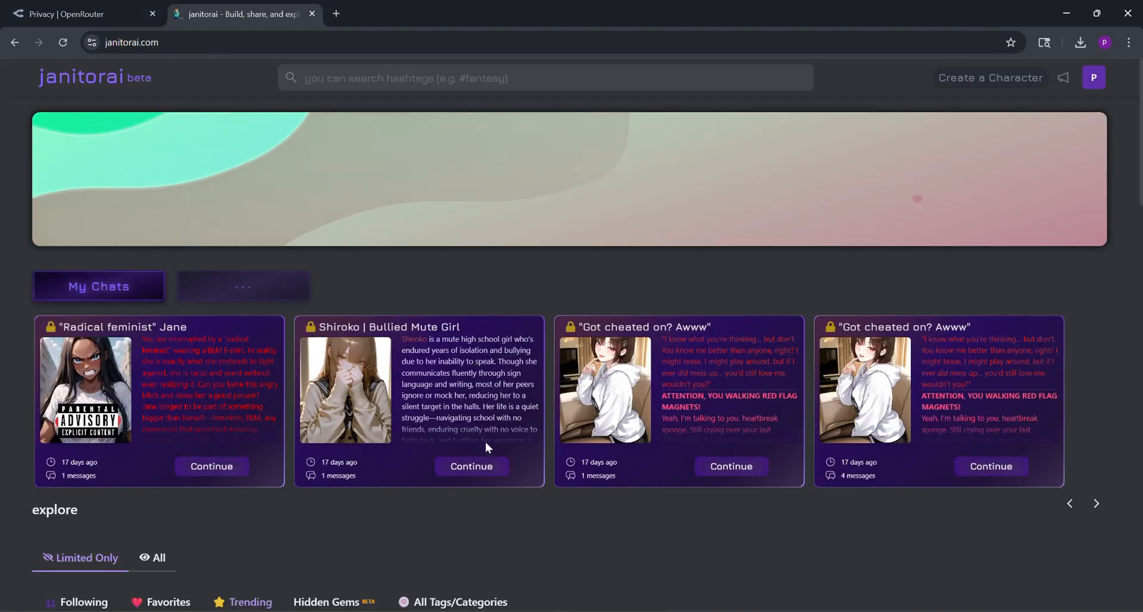
Step: Add a proxy configuration using deepseek/deepseek-r1:free via OpenRouter to the Shiroko chat
left_click(470, 466)
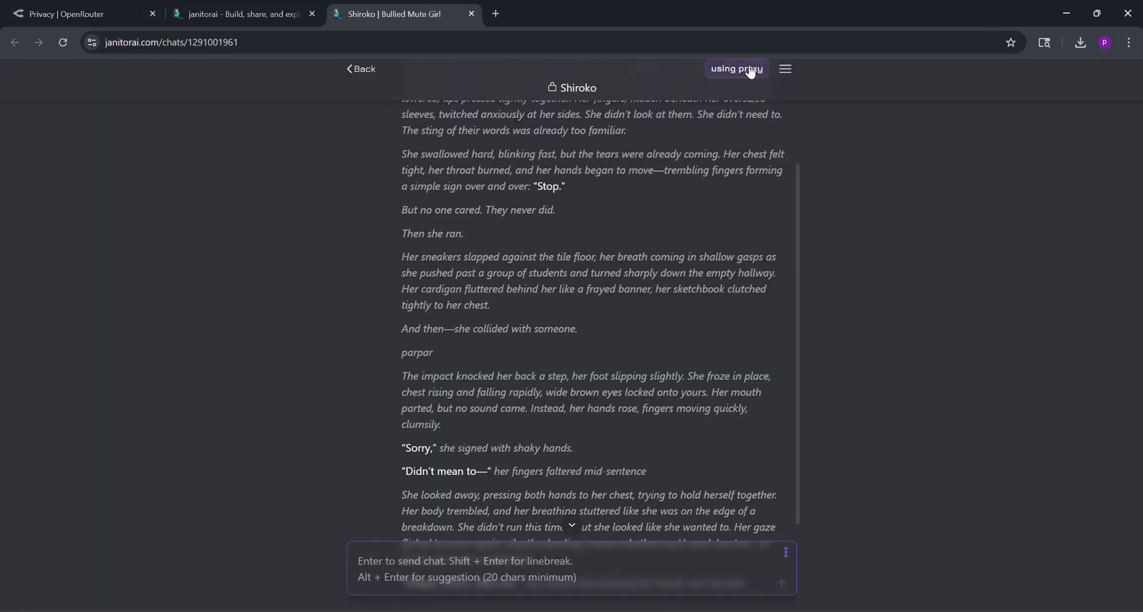
left_click(735, 68)
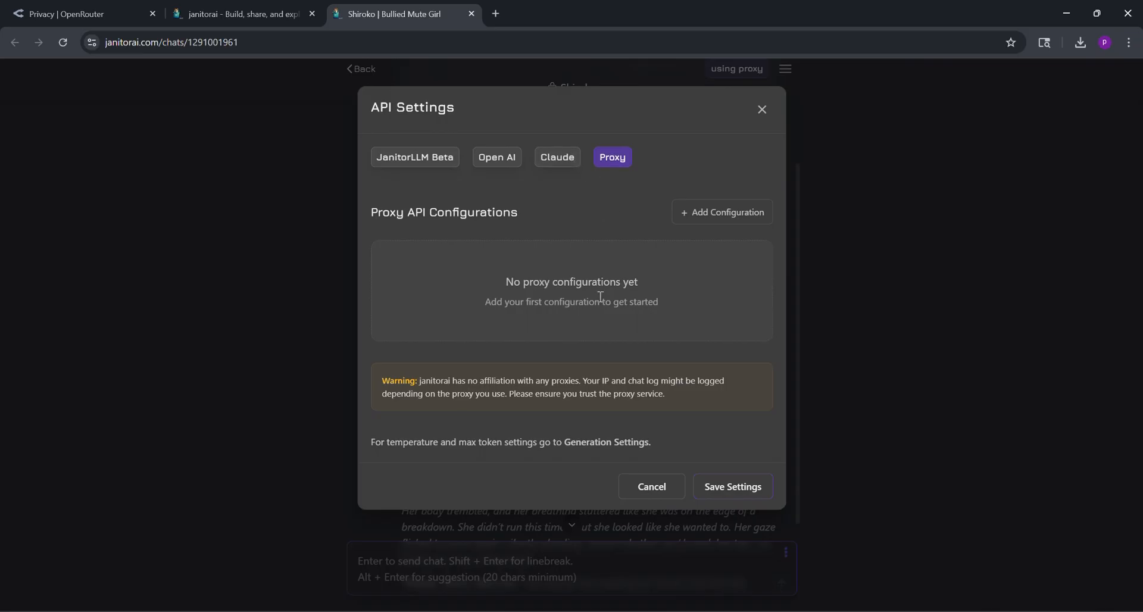
left_click(721, 212)
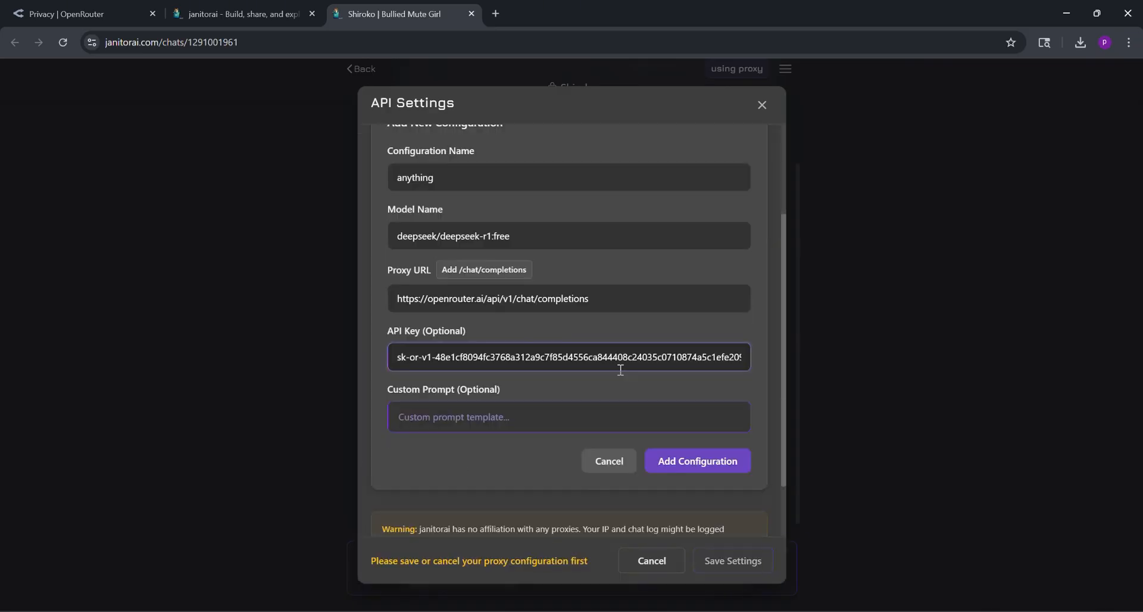
left_click(695, 460)
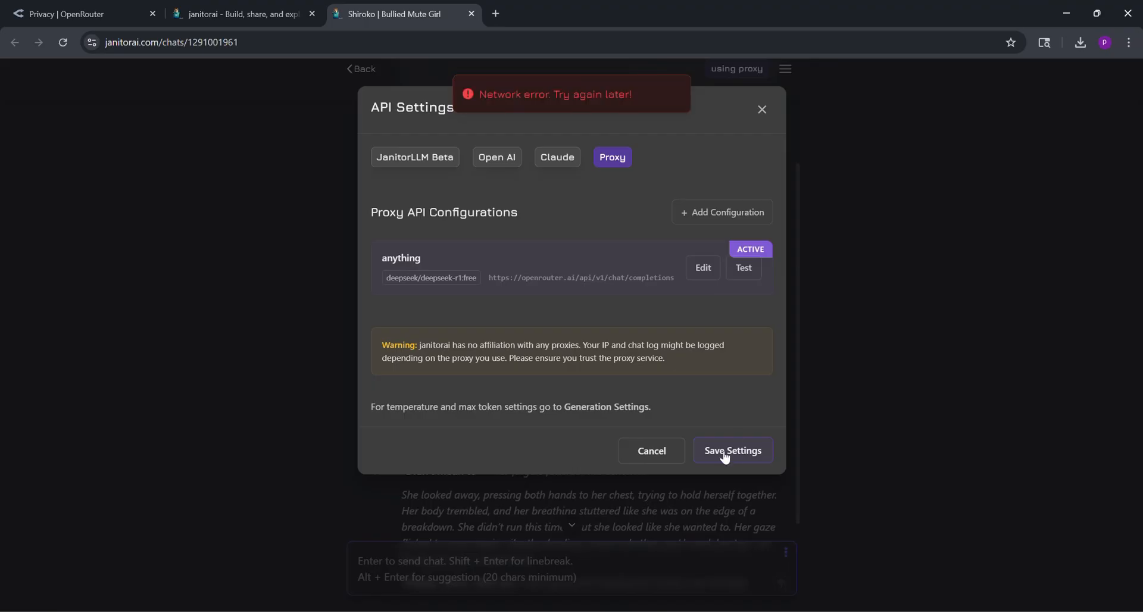
Step: Save the API settings and return to the Shiroko chat using the proxy
left_click(732, 449)
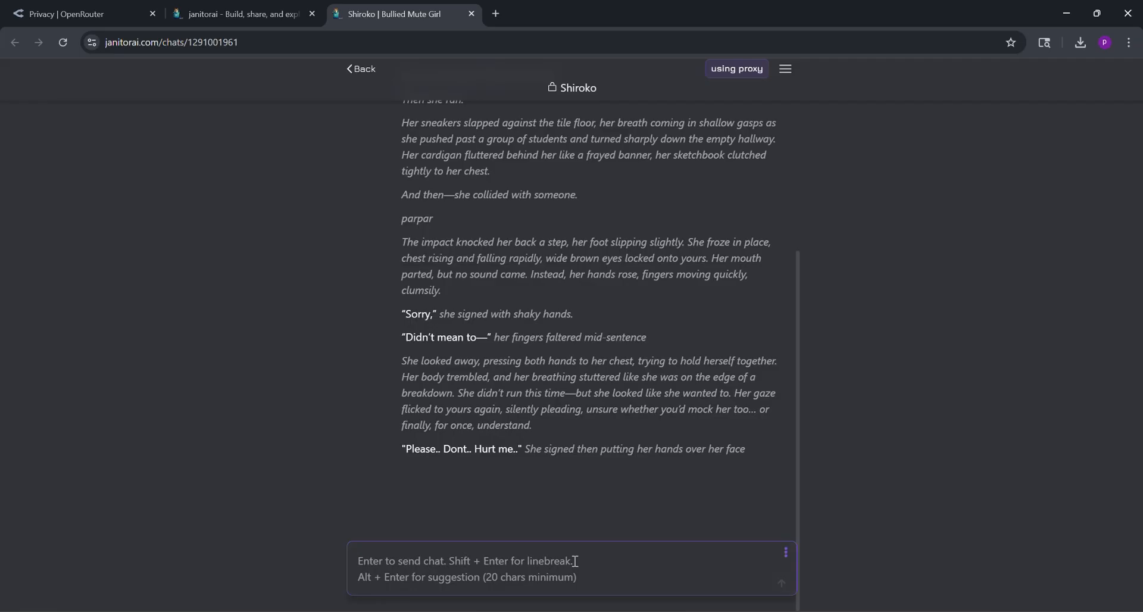
mouse_move(647, 238)
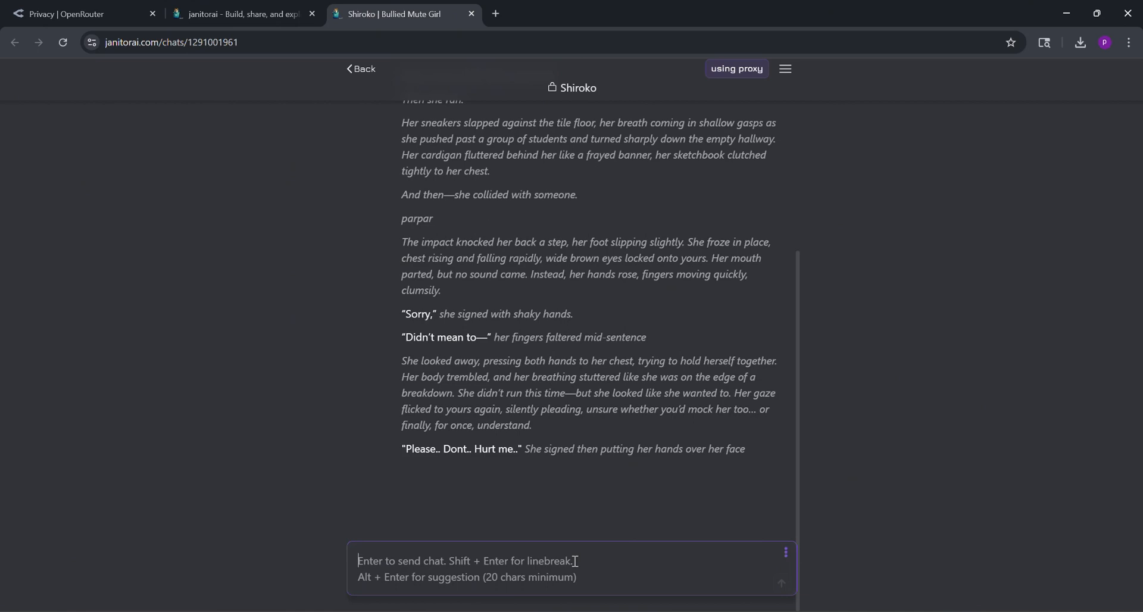
mouse_move(514, 455)
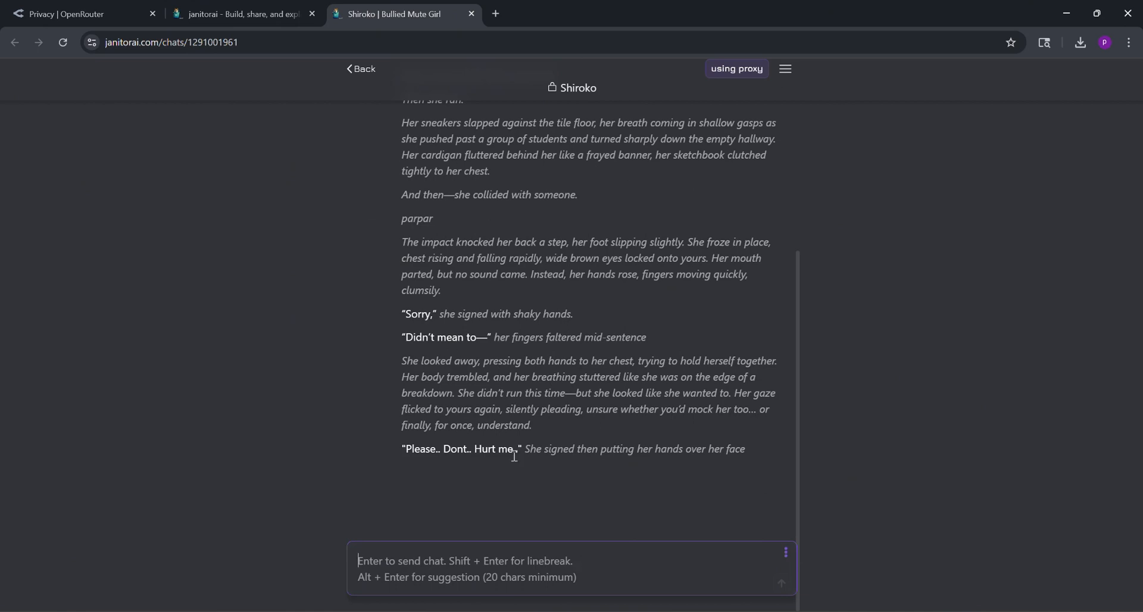